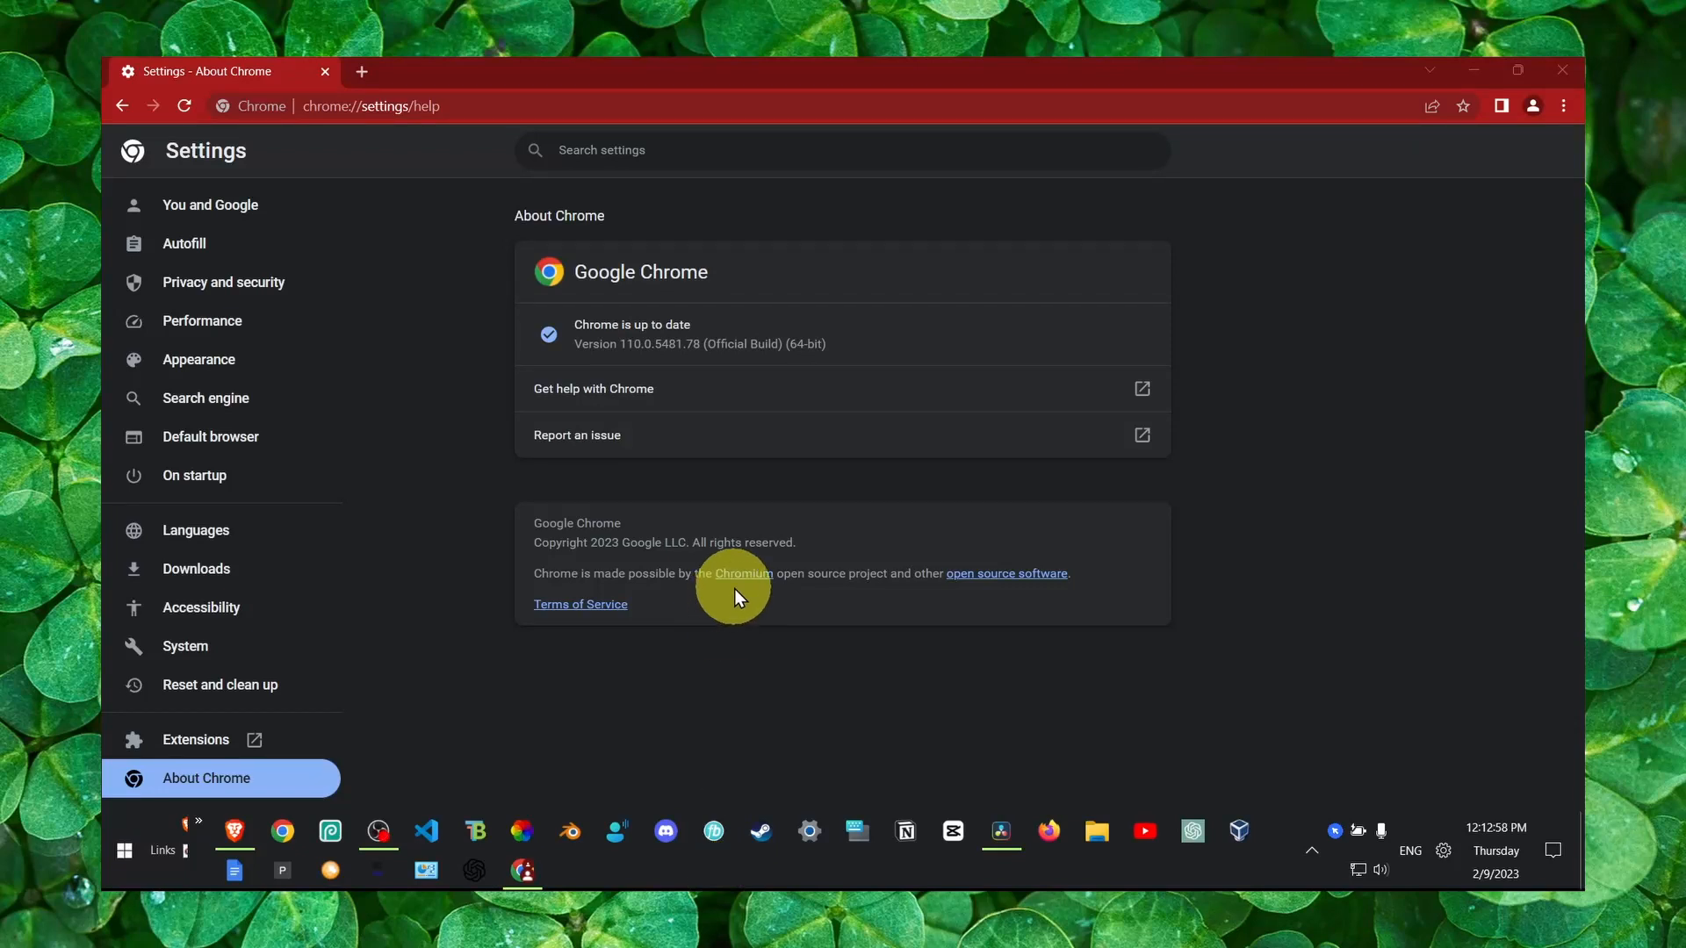
pyautogui.moveTo(599, 502)
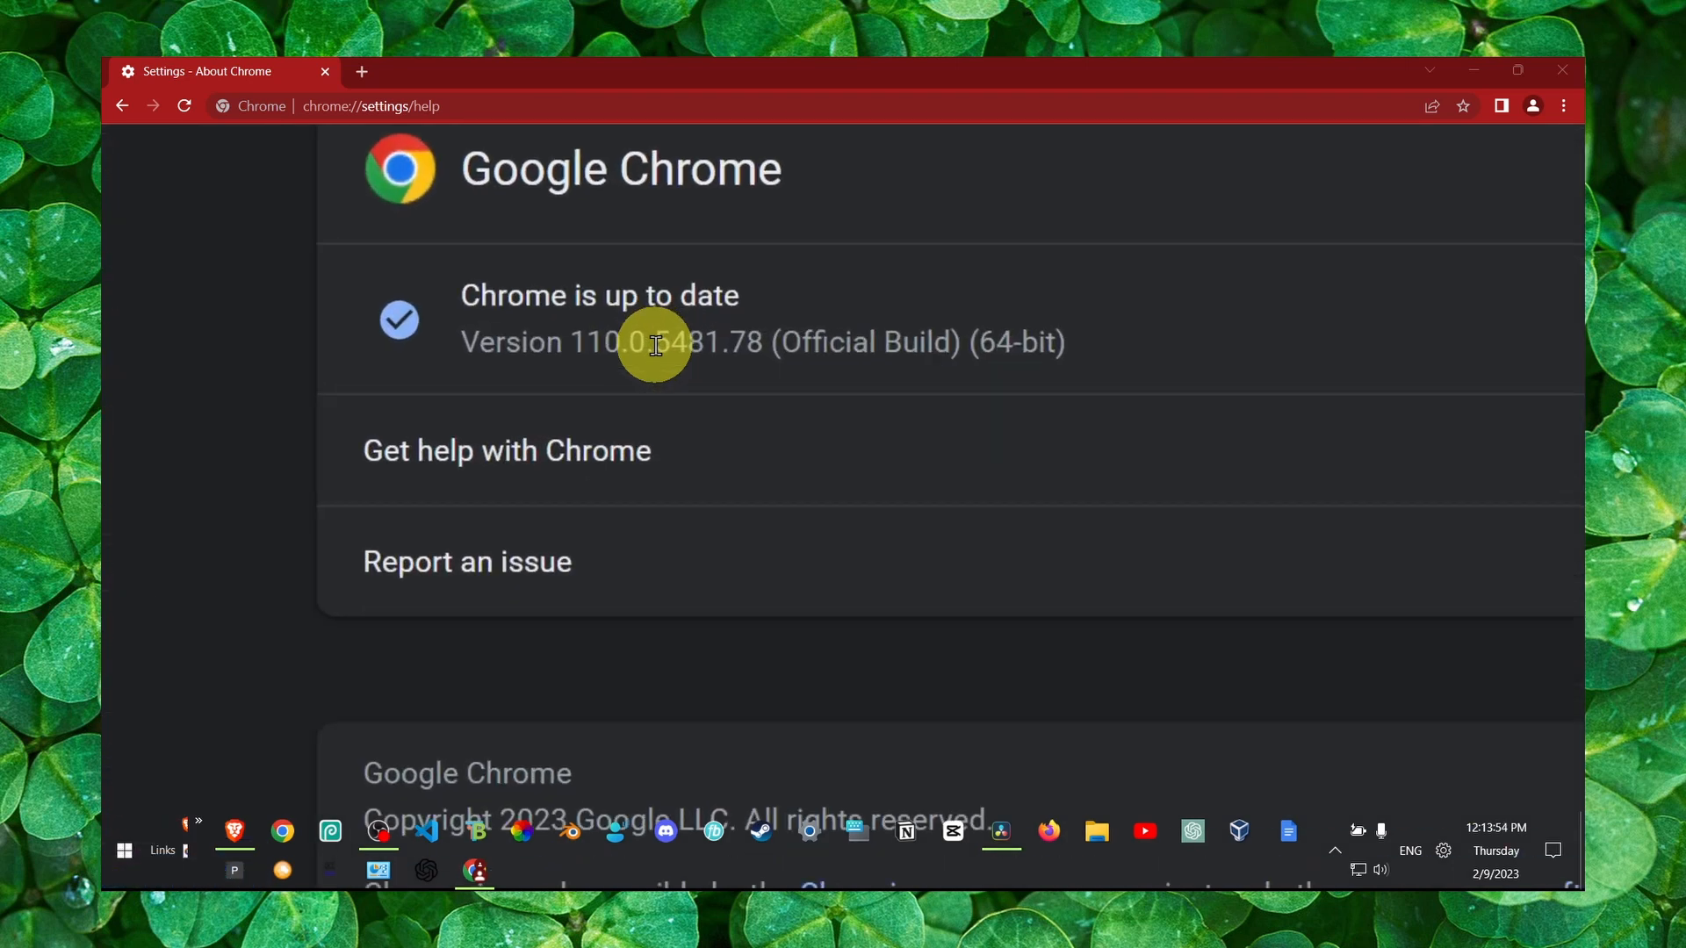
pyautogui.scroll(-3)
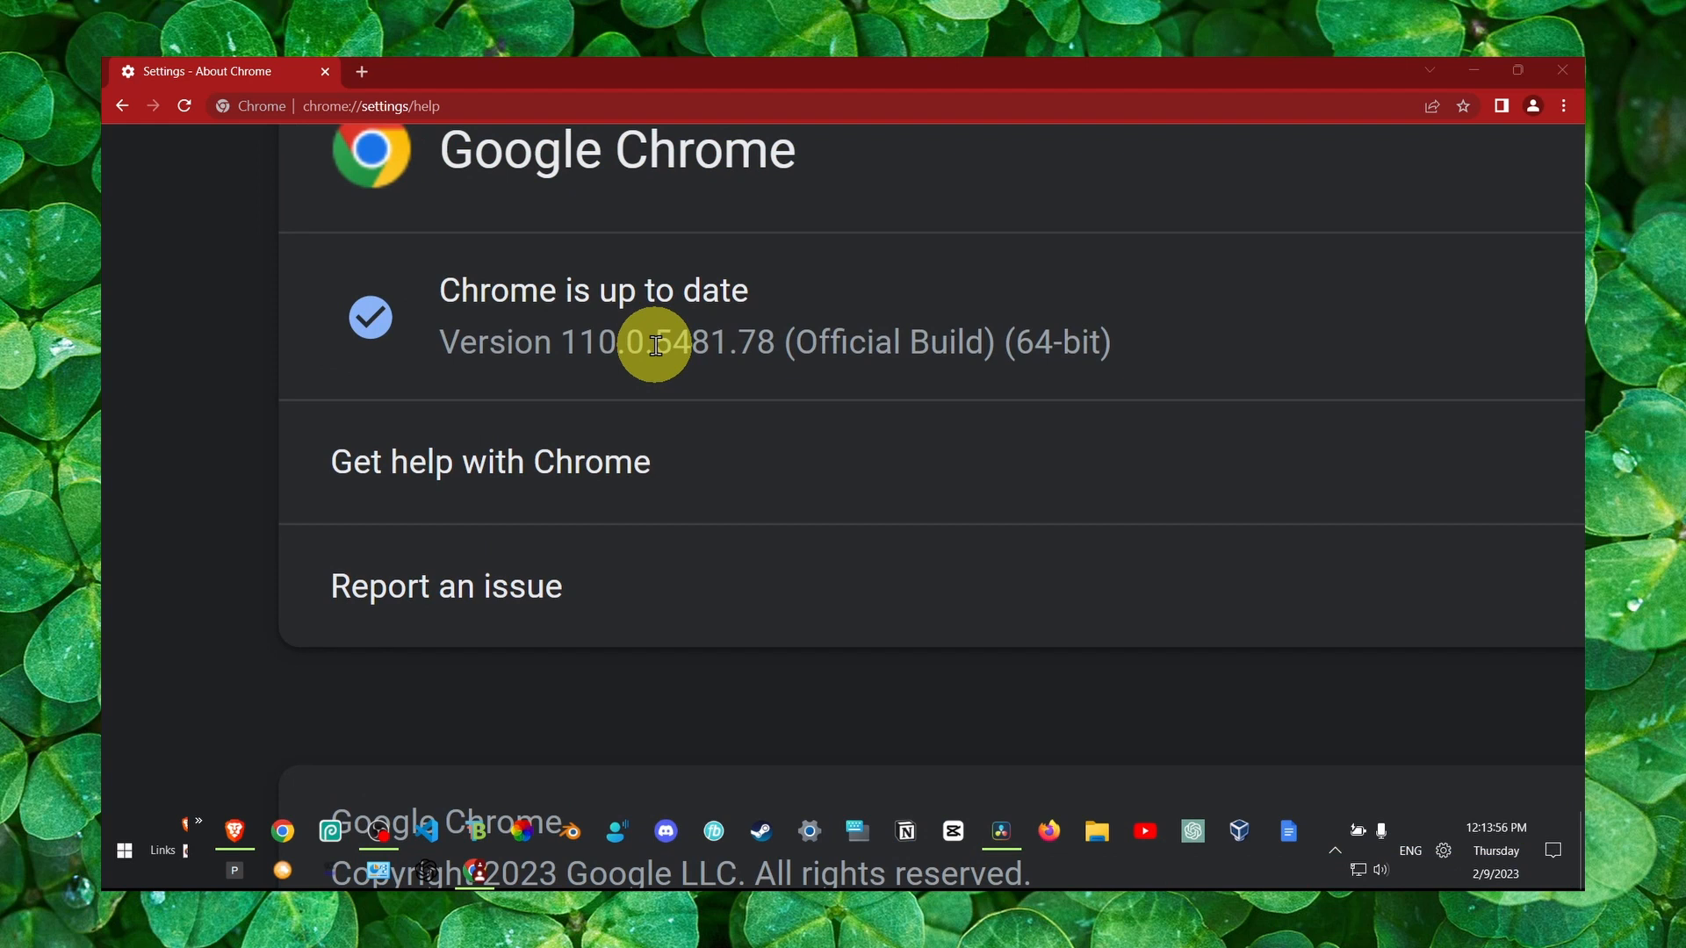